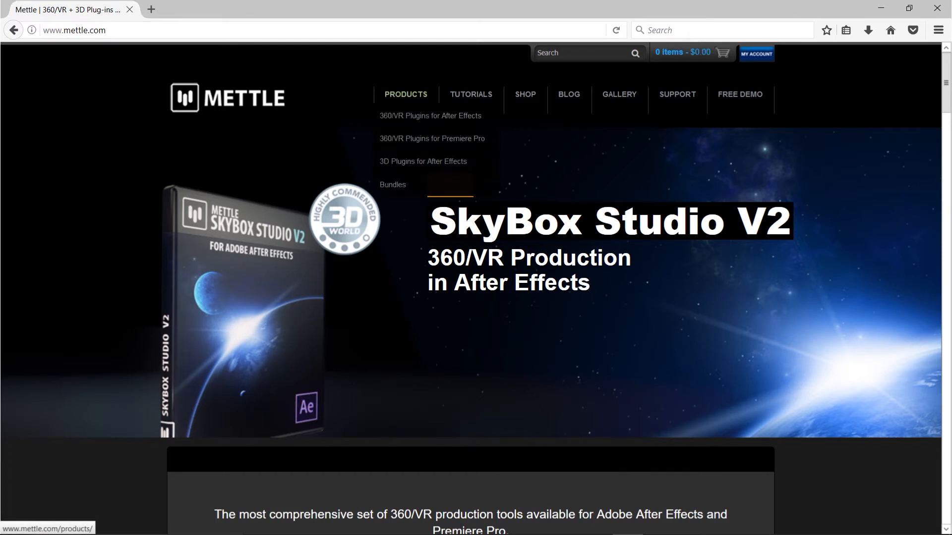
mouse_move(432, 138)
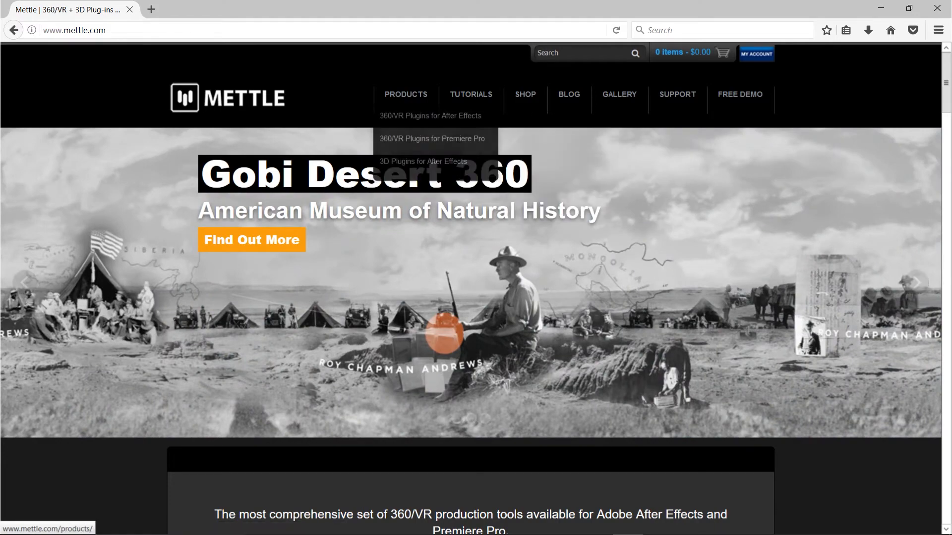
Navigate to the SkyBox 360/VR Transitions 2 product page under 360/VR Plugins for Premiere Pro
left_click(433, 138)
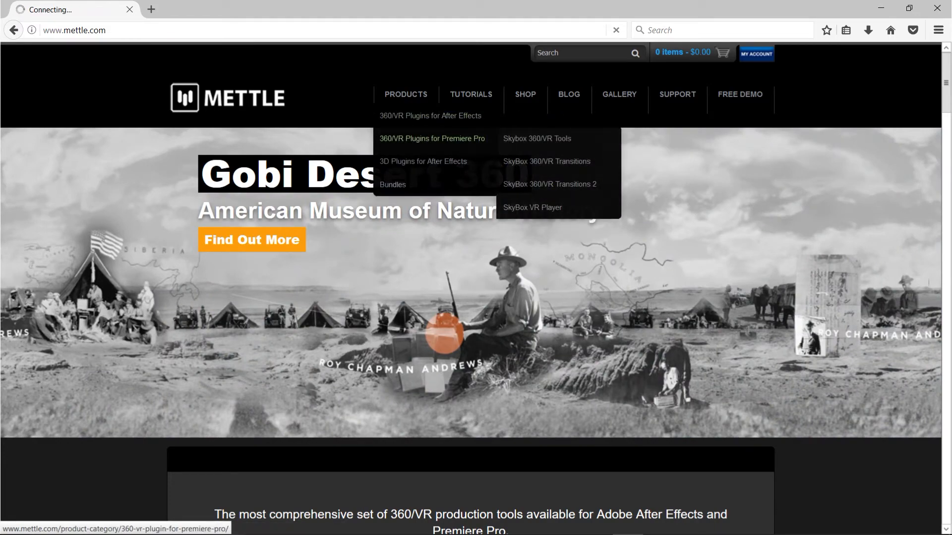
left_click(432, 138)
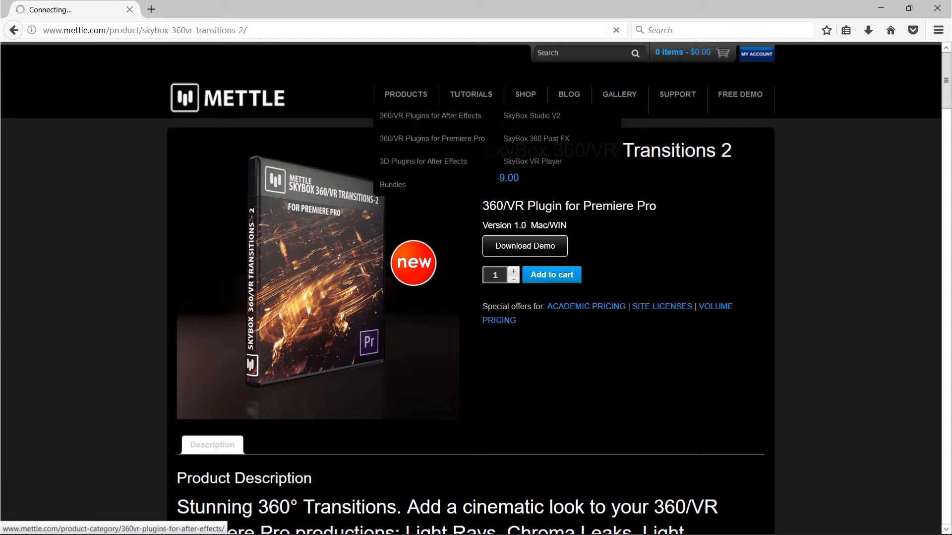
mouse_move(430, 115)
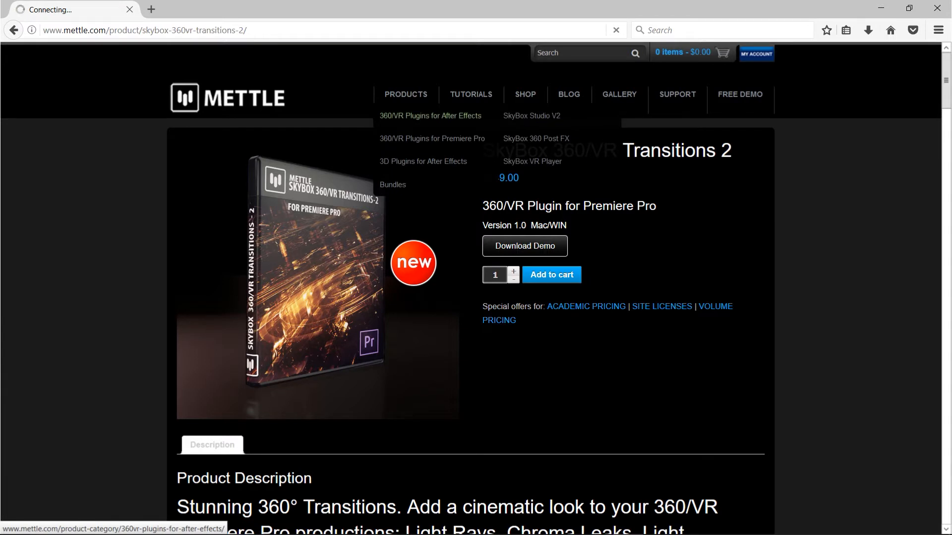
mouse_move(531, 115)
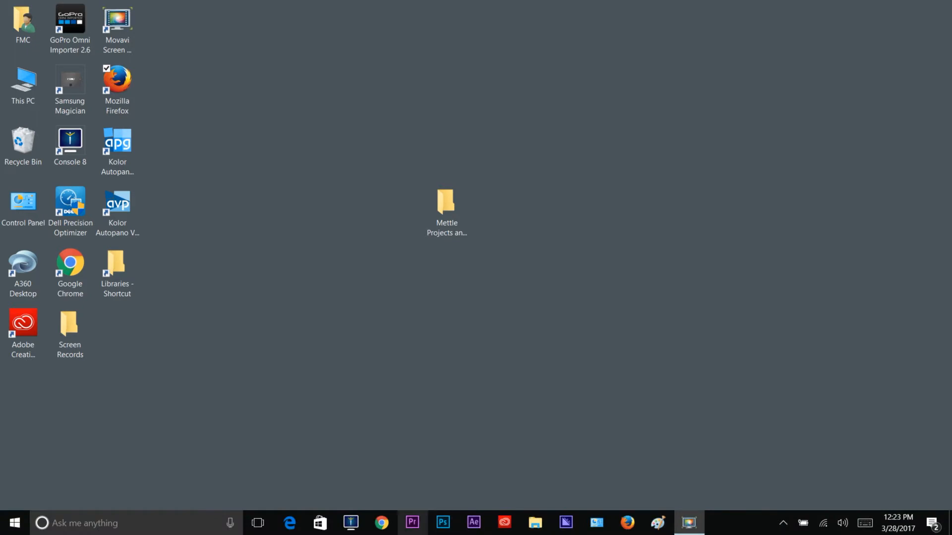
mouse_move(412, 524)
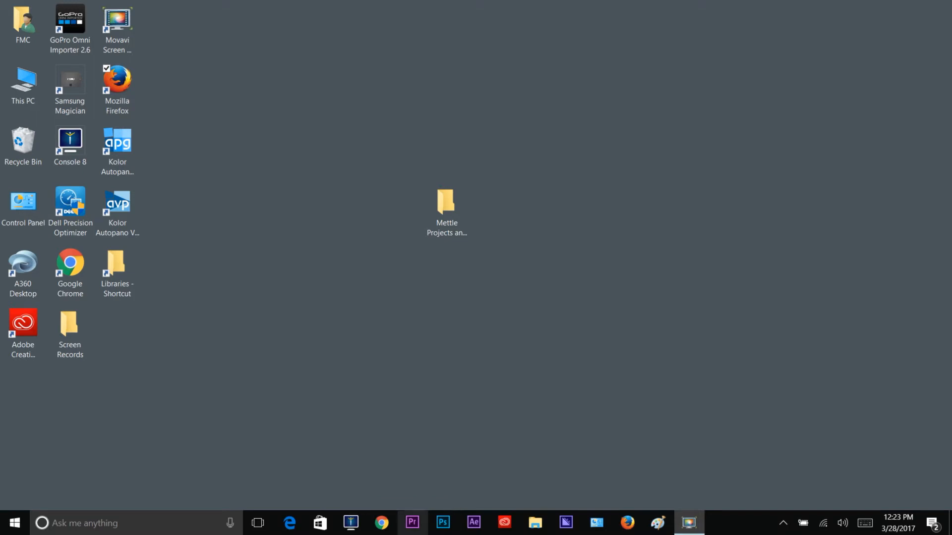
Launch Premiere Pro CC 2017 from the Windows taskbar
left_click(413, 522)
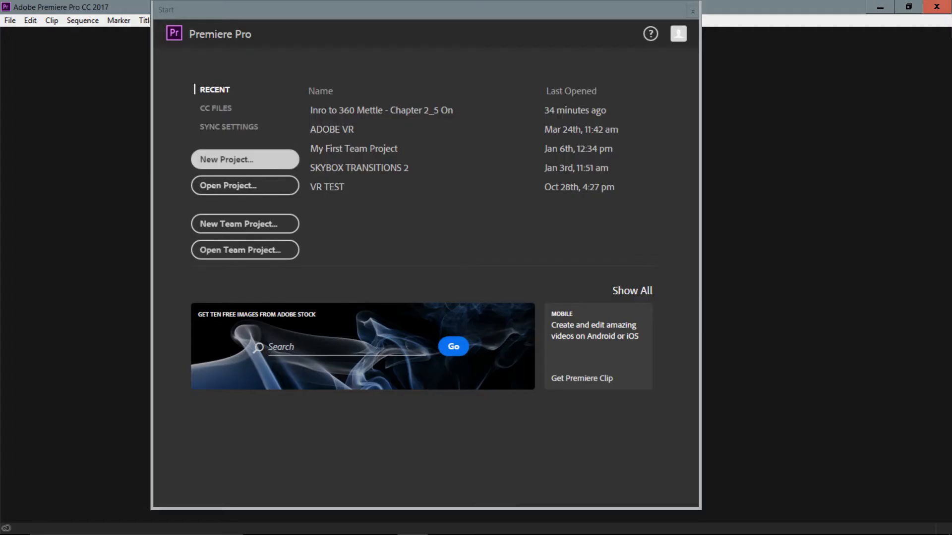
Start a new project named 'Intro to 360 VR with Mettle'
left_click(245, 158)
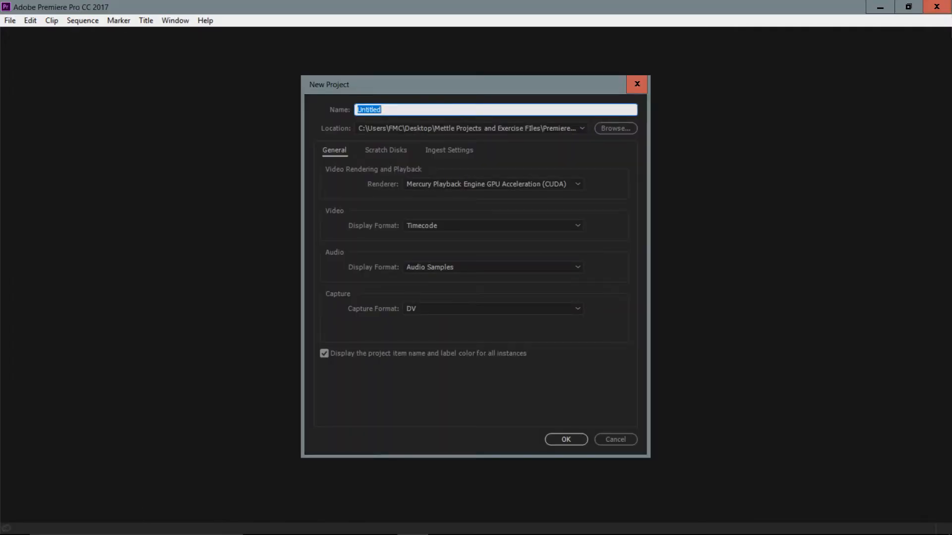
type("1")
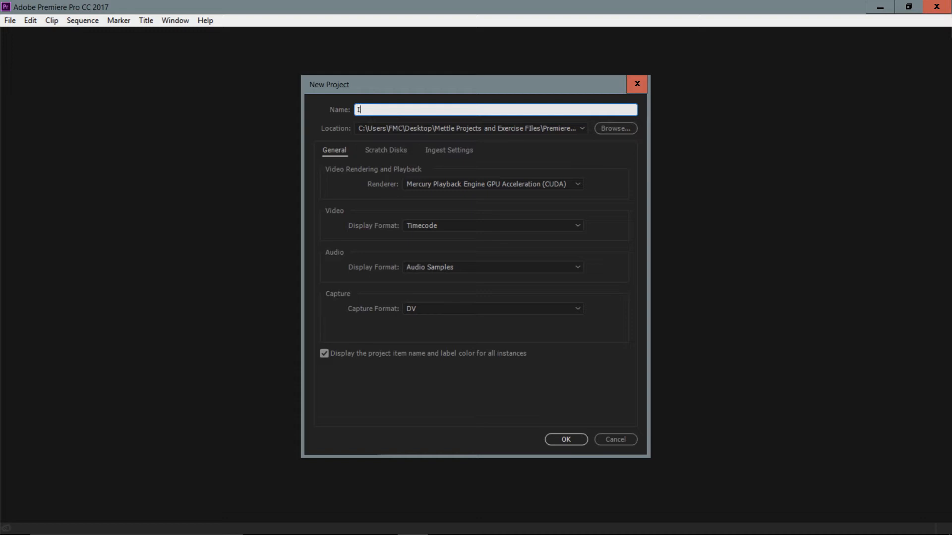
type("Intro to")
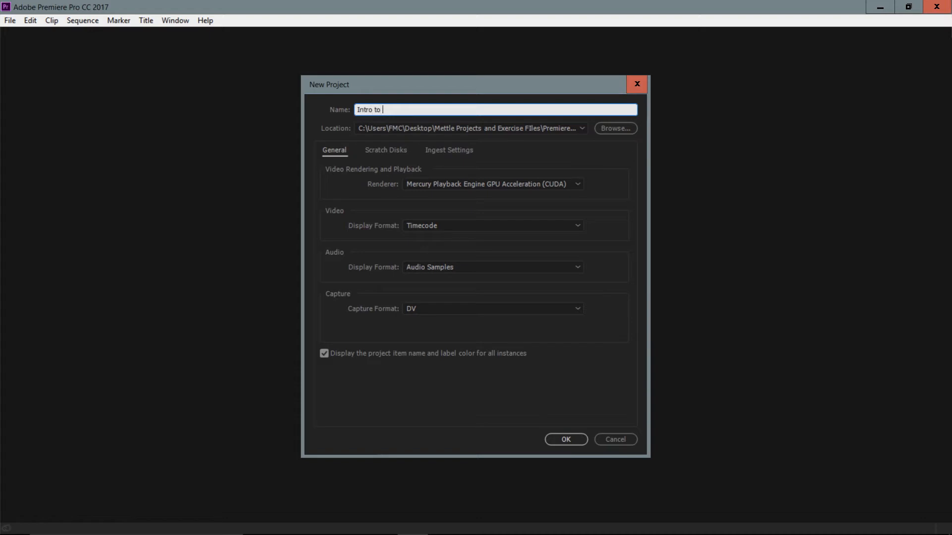
type("360 VR with M")
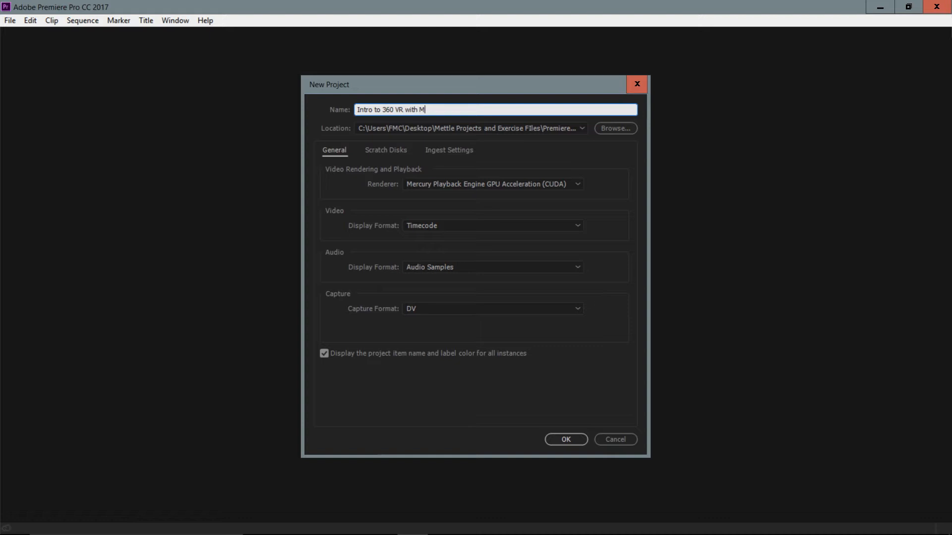
type("ettle")
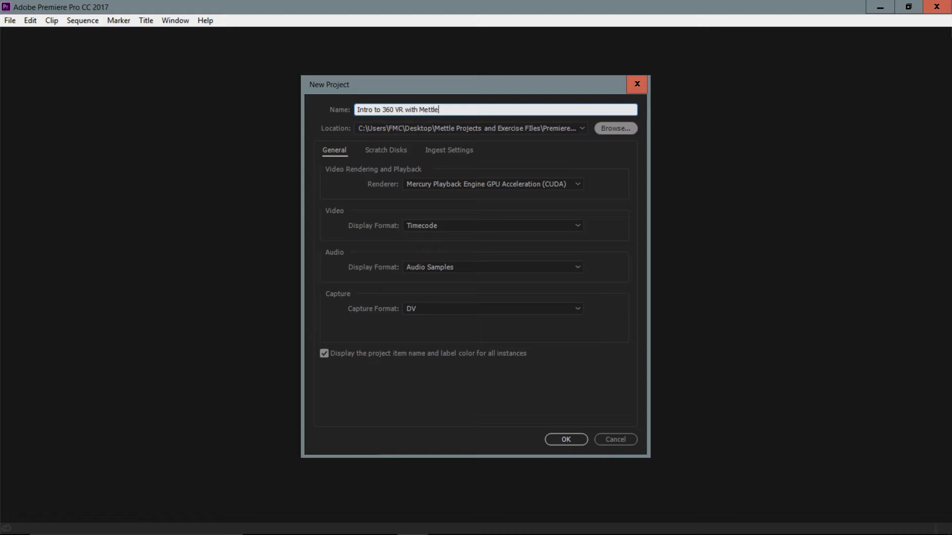
Set the project's save location to the Desktop and create it
left_click(615, 128)
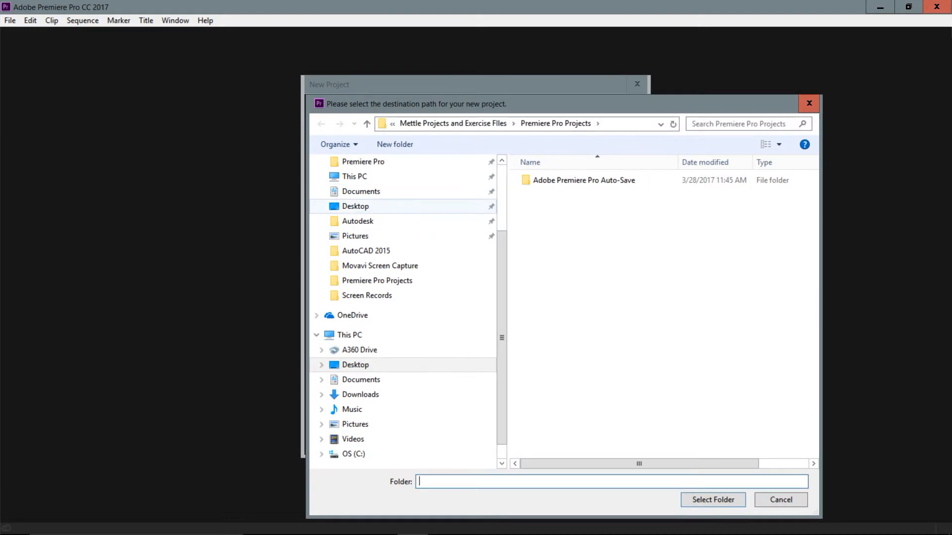
left_click(355, 206)
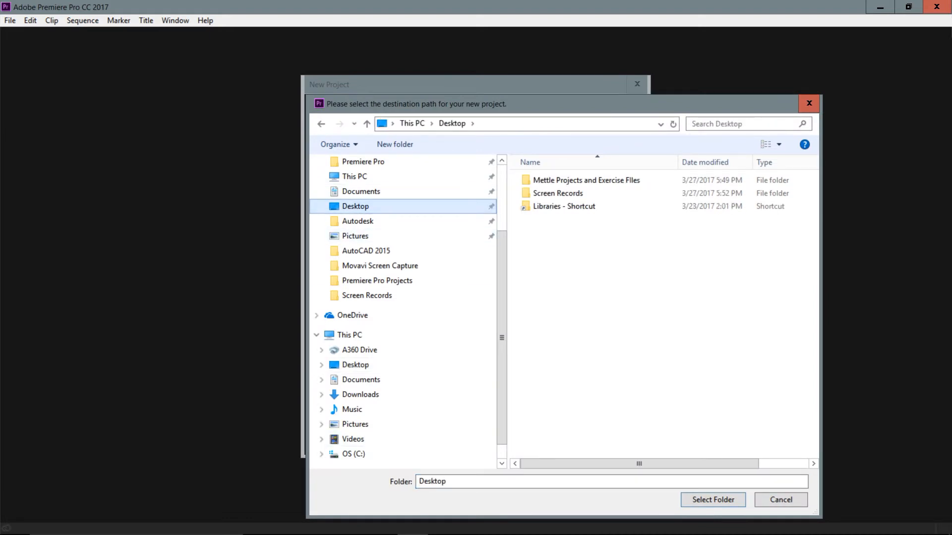
left_click(728, 500)
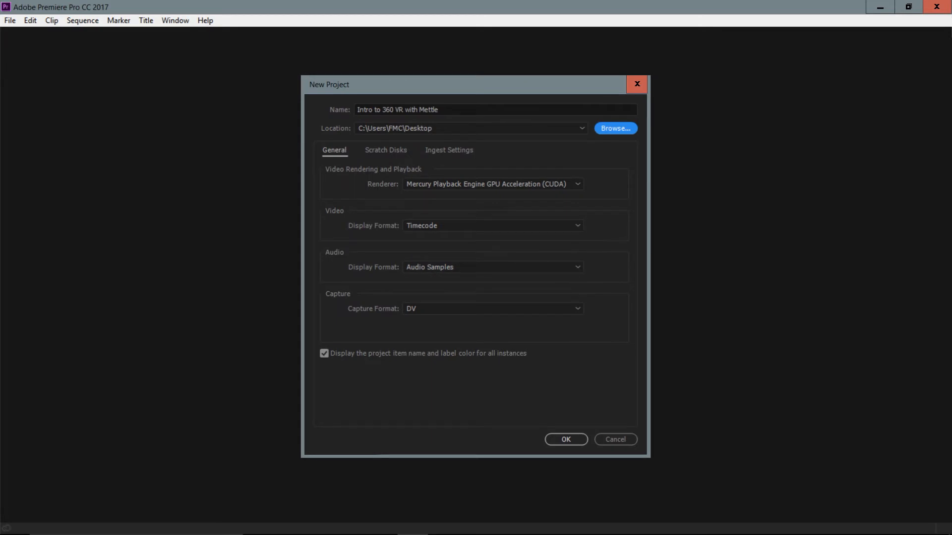
left_click(566, 439)
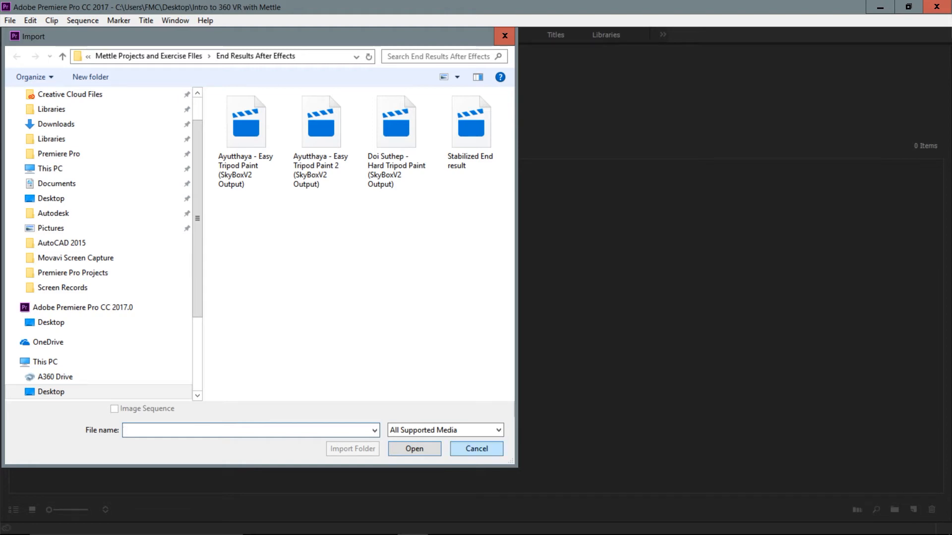
Cancel the Import dialog and switch to the Media Browser panel
left_click(476, 449)
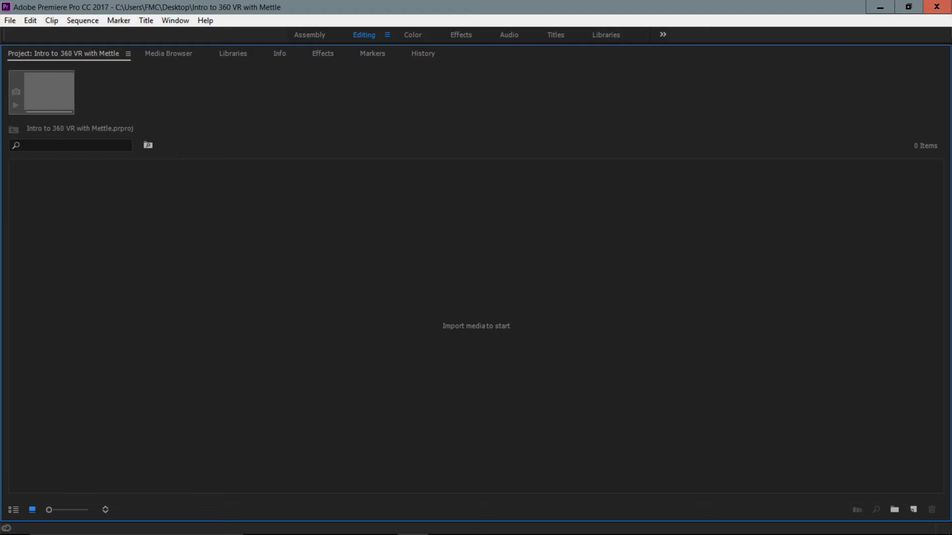
left_click(175, 20)
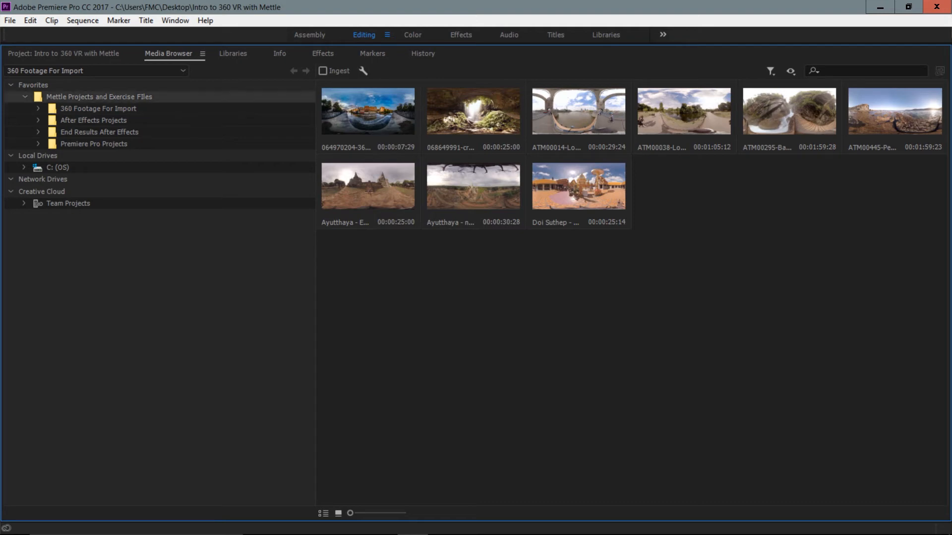
left_click(98, 98)
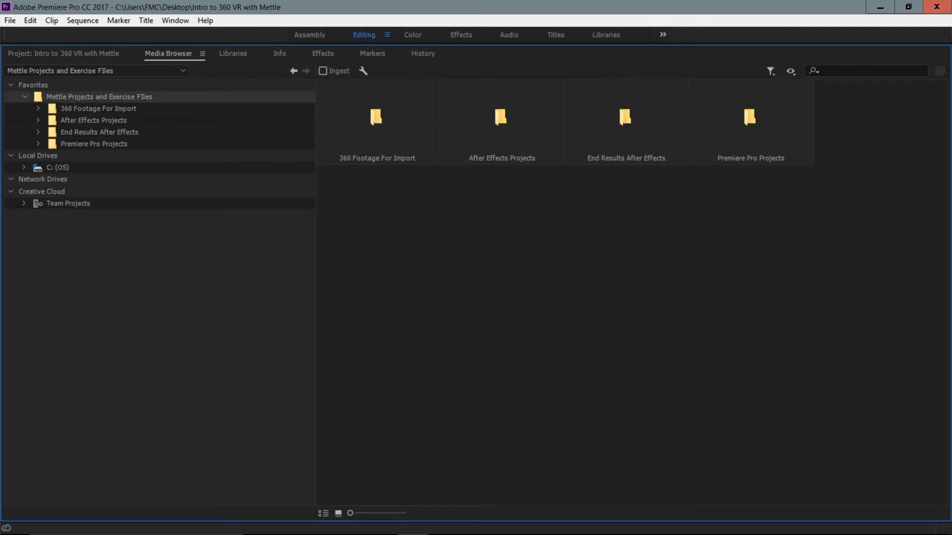
right_click(97, 96)
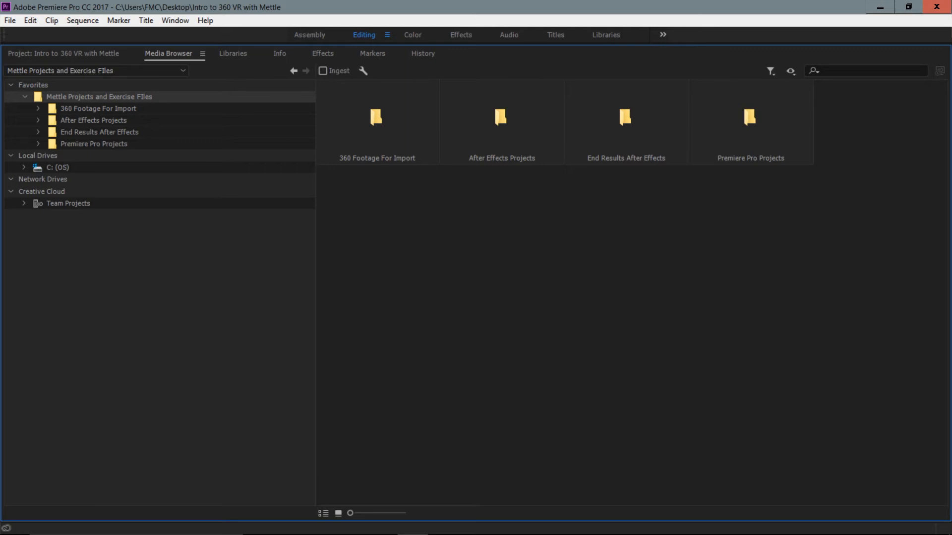
left_click(61, 167)
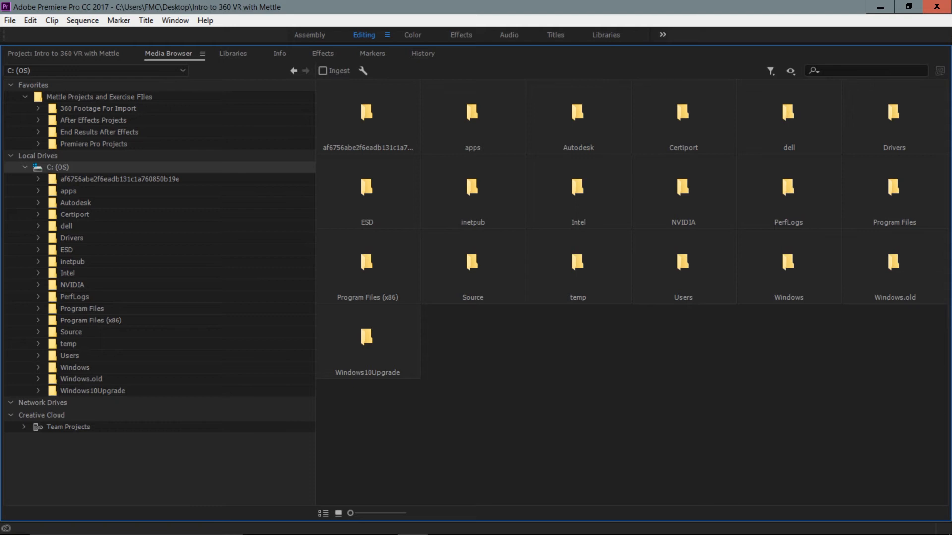
left_click(9, 155)
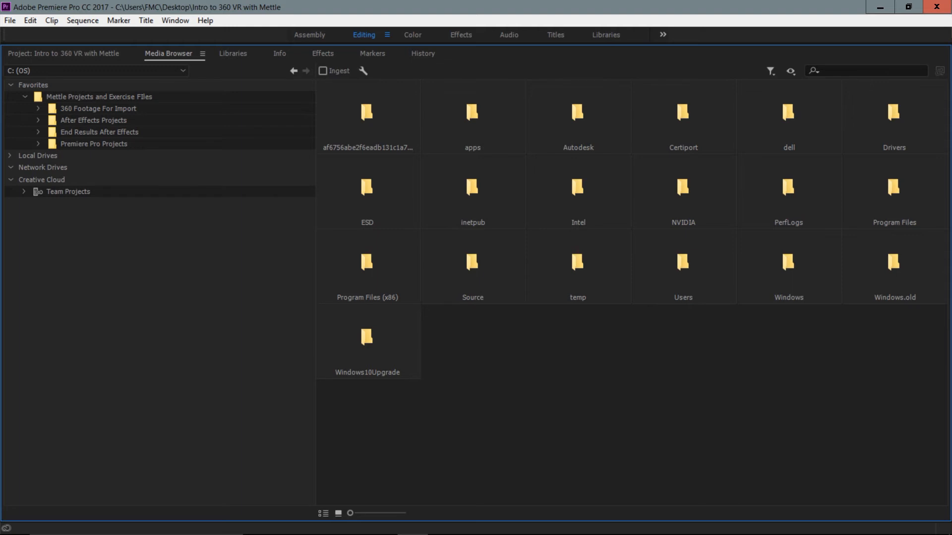
left_click(97, 108)
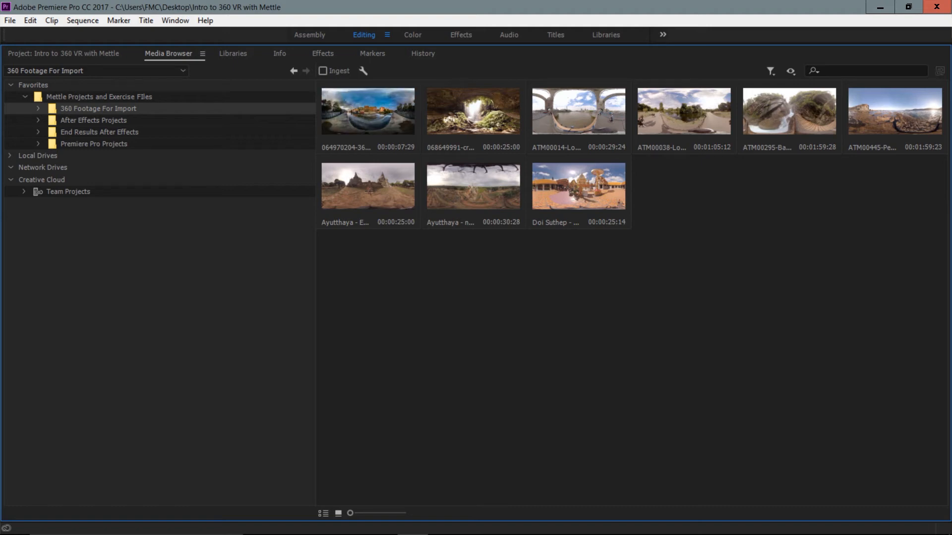
left_click(474, 111)
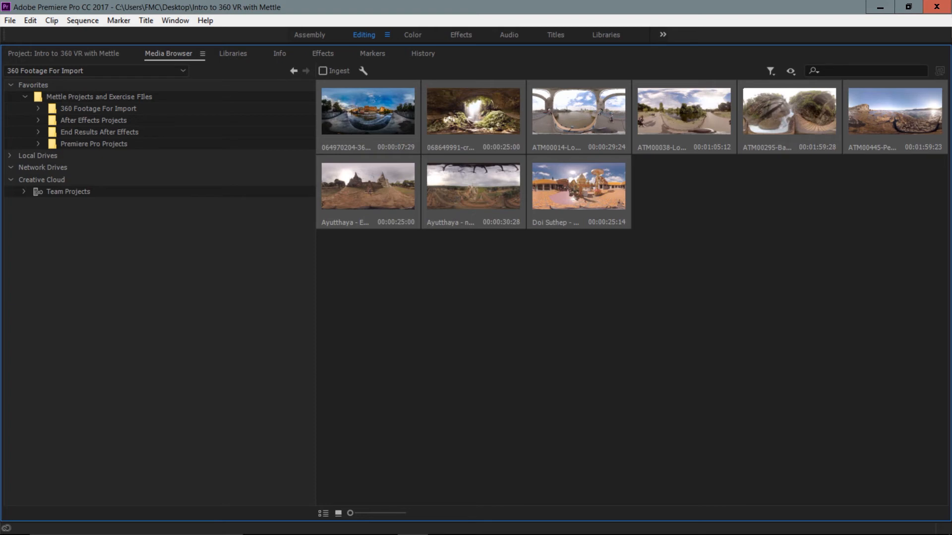
mouse_move(362, 71)
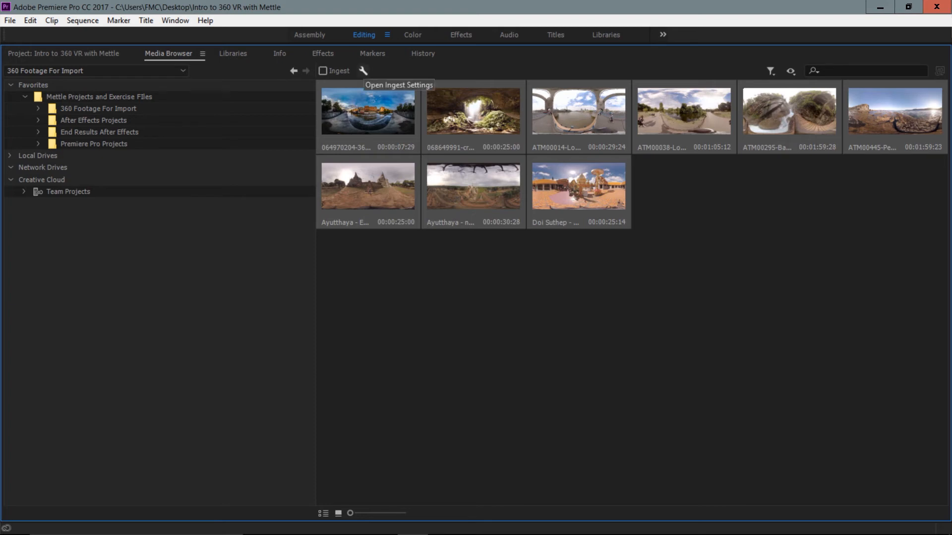
Open the project's Ingest Settings from the Media Browser
left_click(362, 70)
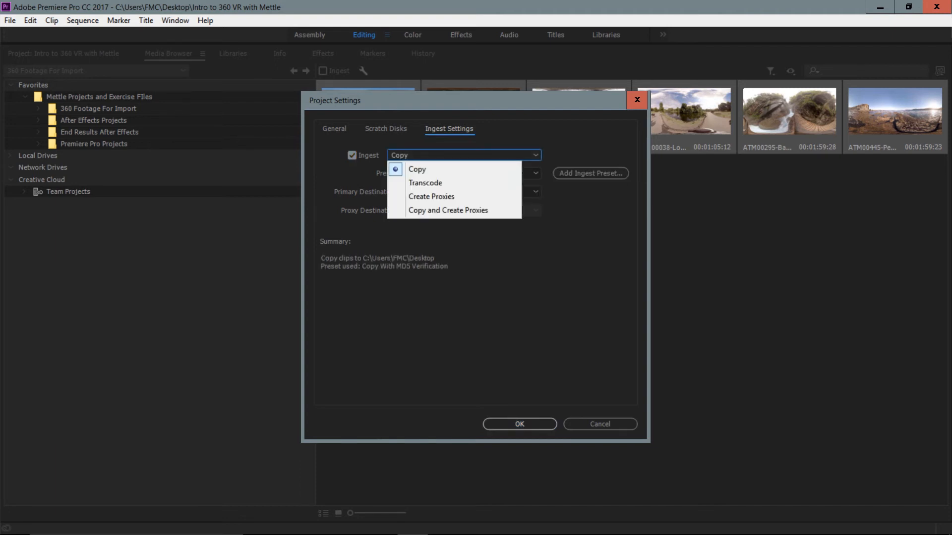
mouse_move(425, 182)
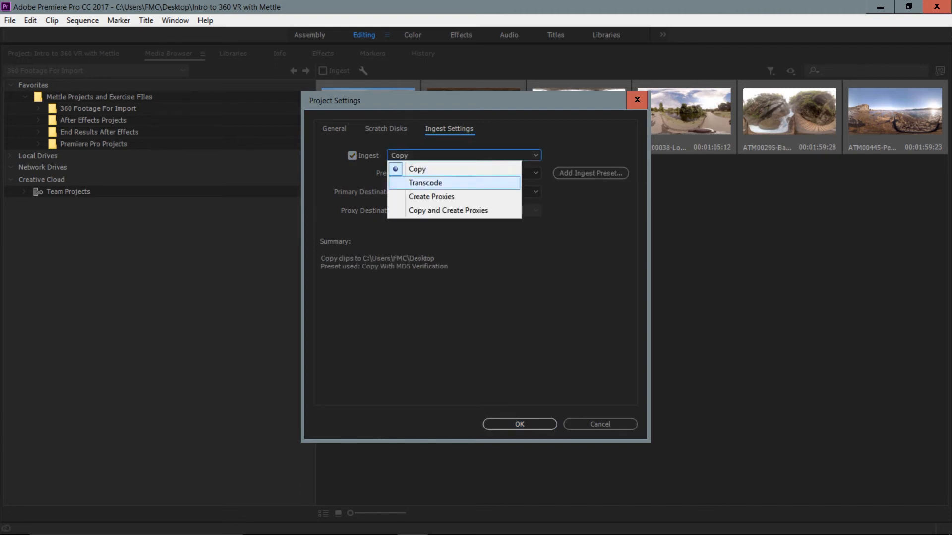
mouse_move(432, 196)
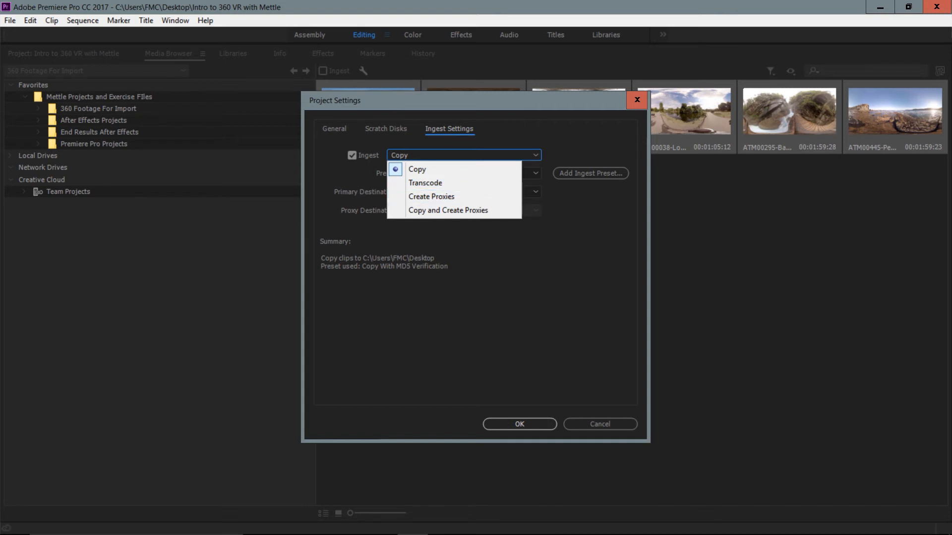
Keep ingest set to Copy and close the Project Settings dialog
left_click(417, 169)
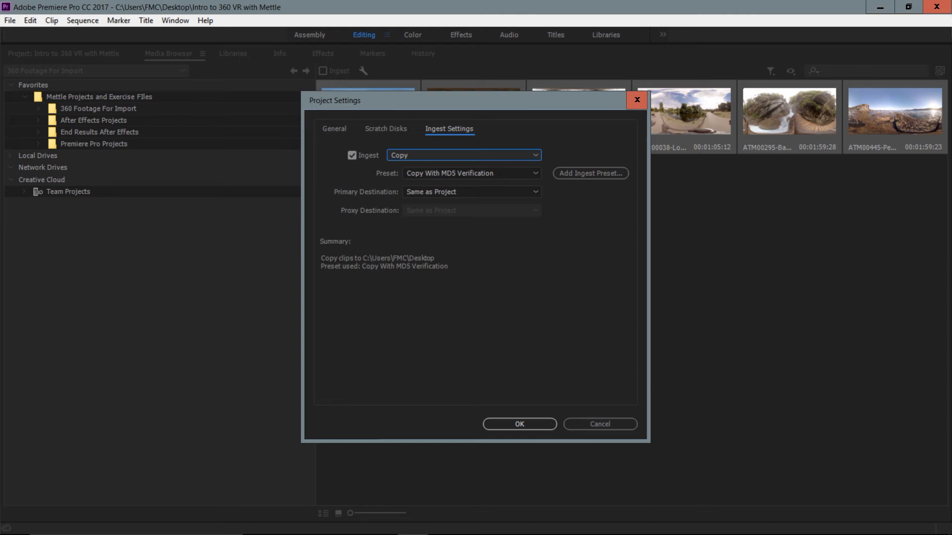
left_click(352, 155)
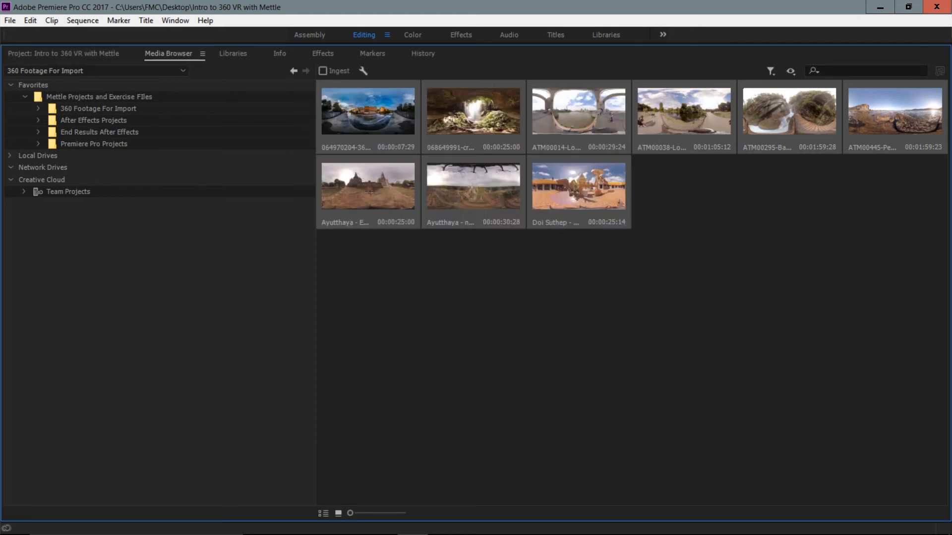
Import the selected 360 clips into the project via the context menu
right_click(579, 187)
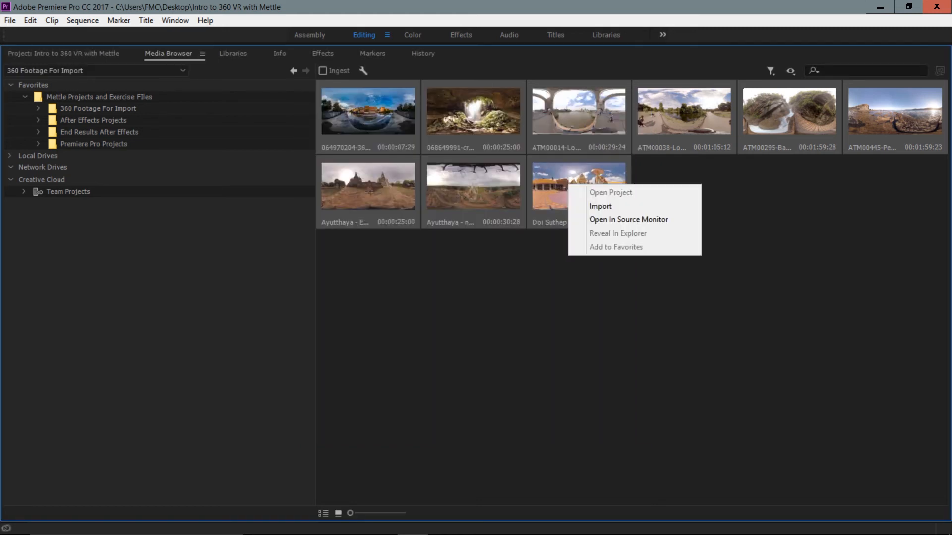
mouse_move(599, 206)
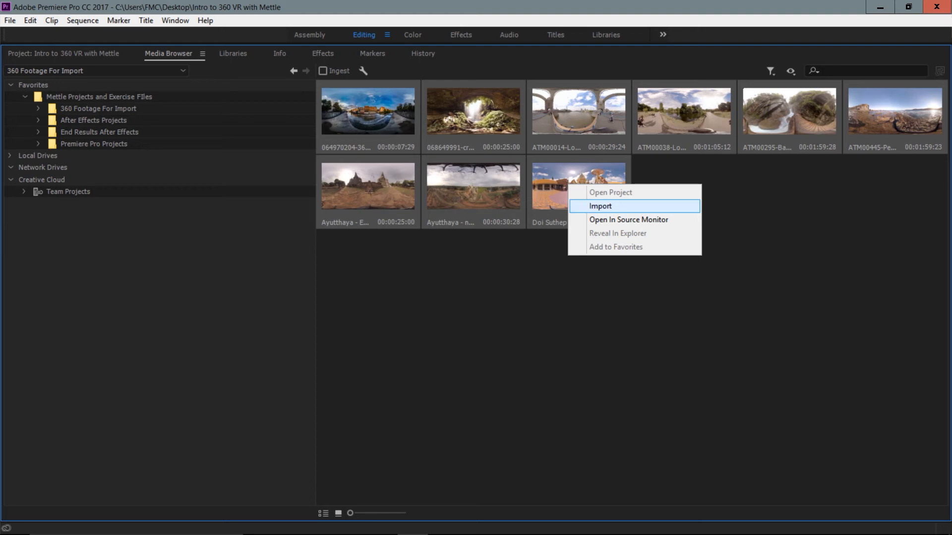
left_click(600, 206)
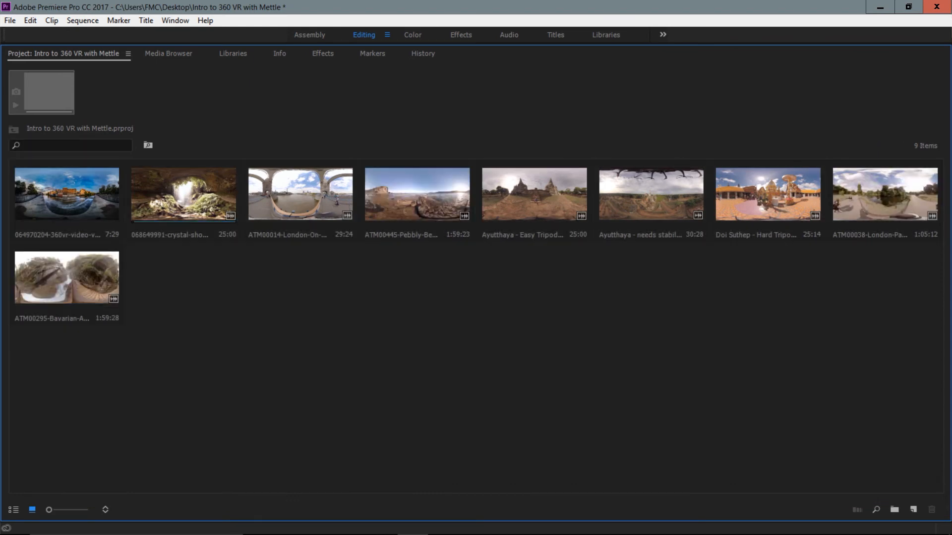
Select all nine clips and place them in a new bin named 'VR TRAVEL FOOTAGE'
left_click(68, 278)
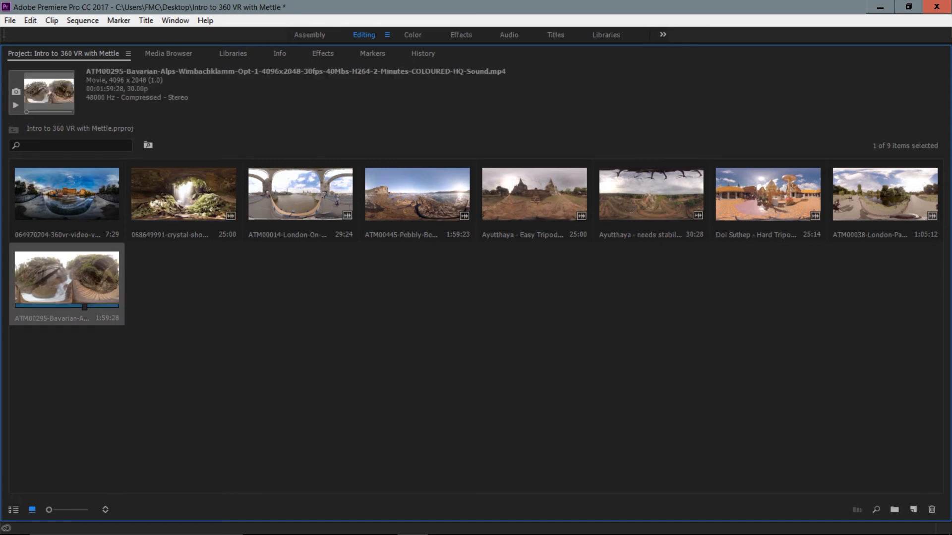
key("ctrl+a")
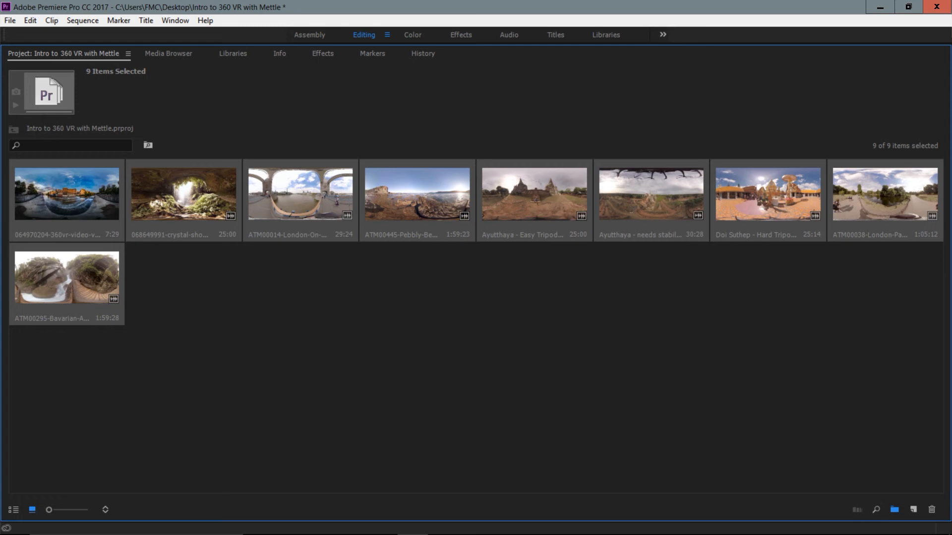
left_click(894, 510)
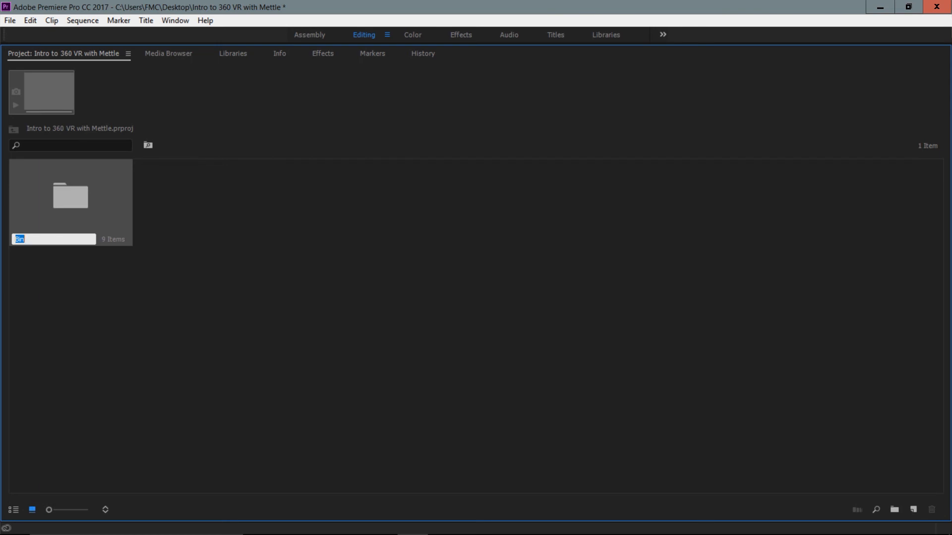
type("VR TRAVEL FOOTAGE")
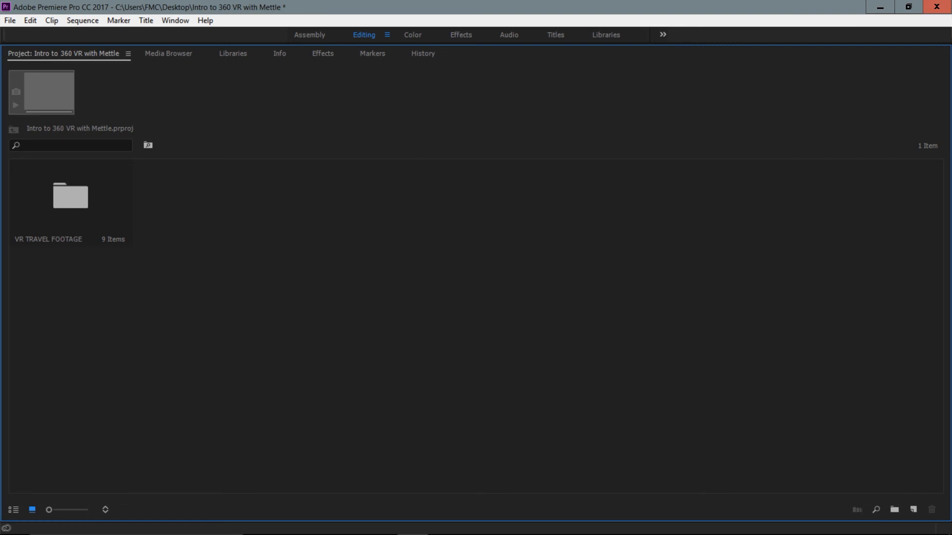
Open the VR TRAVEL FOOTAGE bin so its nine clips show in the Project panel
double_click(69, 196)
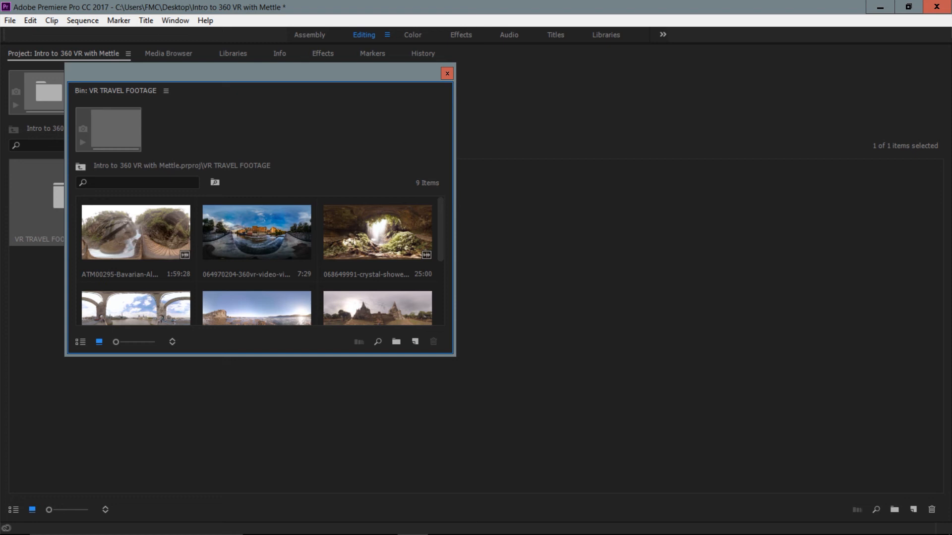
left_click(447, 73)
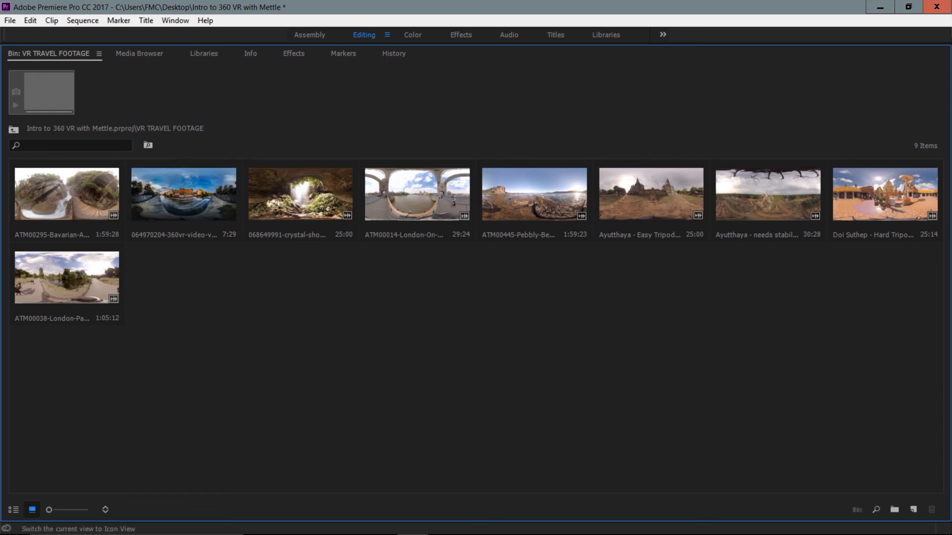
Switch the bin to List View and select the first 29.97 fps clip
left_click(11, 510)
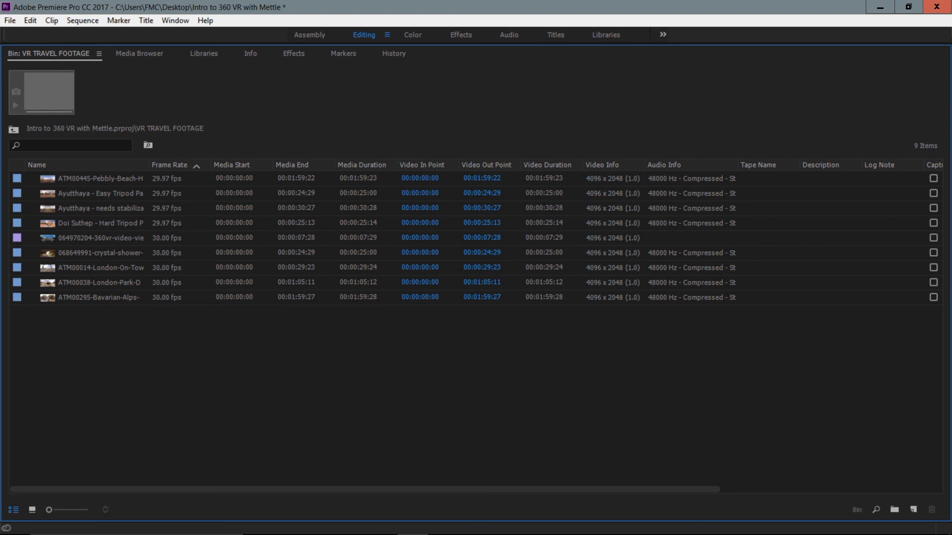
left_click(81, 179)
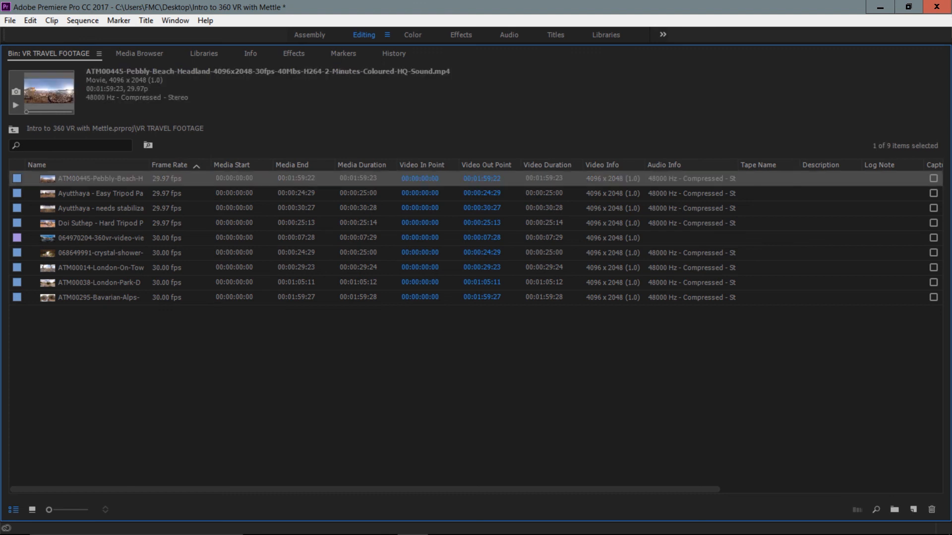
mouse_move(97, 209)
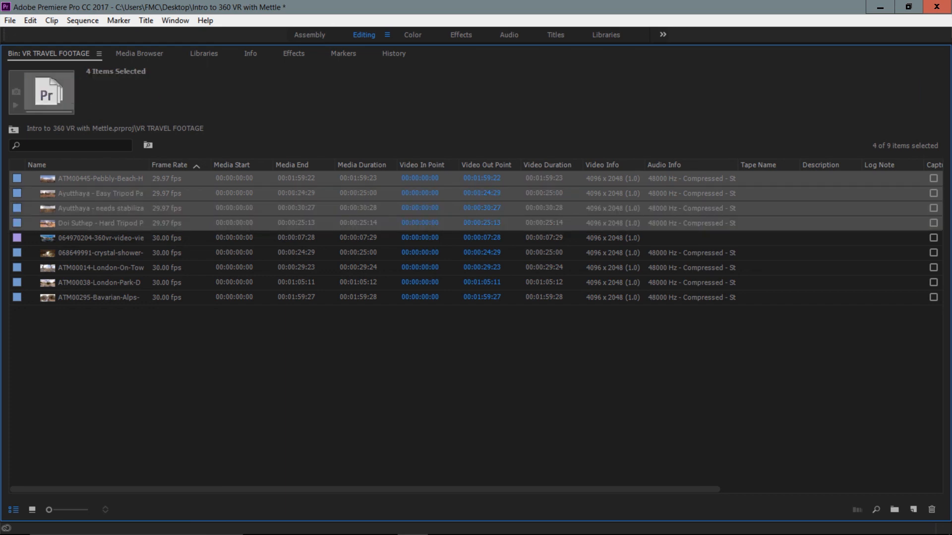
Label the four 29.97 fps clips Forest and the five 30 fps clips Rose
right_click(85, 178)
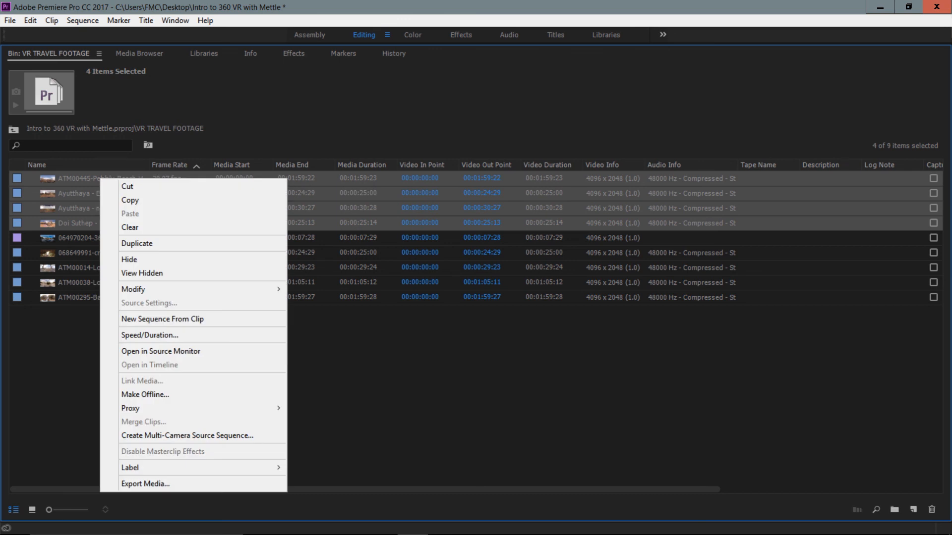
mouse_move(131, 468)
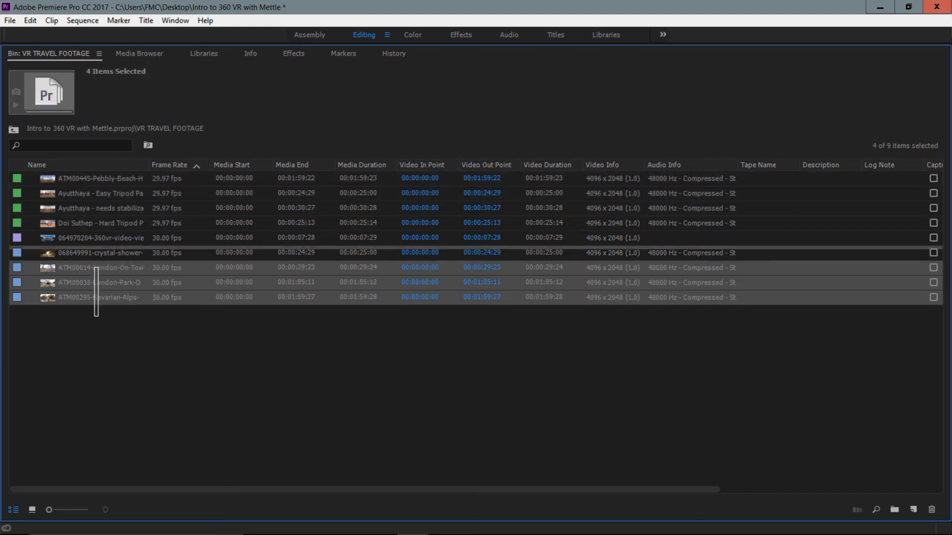
right_click(74, 223)
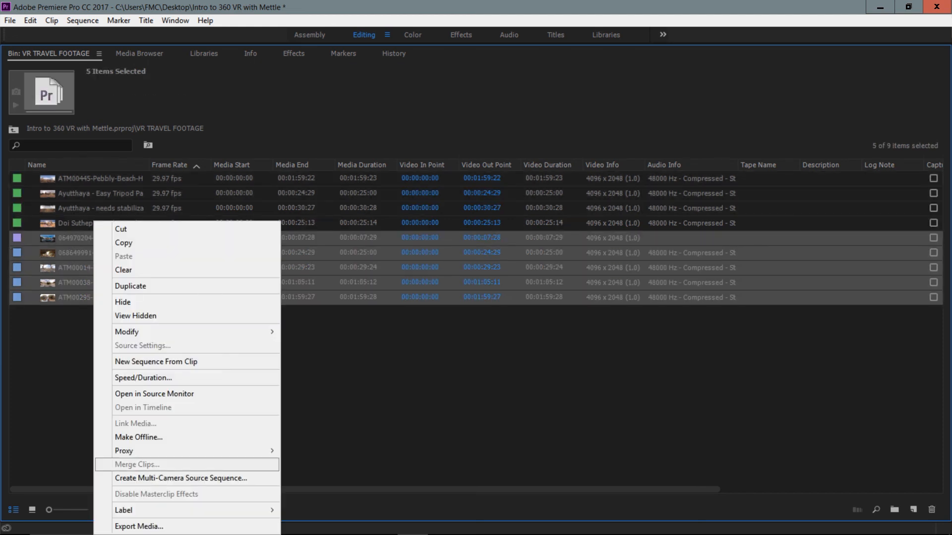
mouse_move(123, 511)
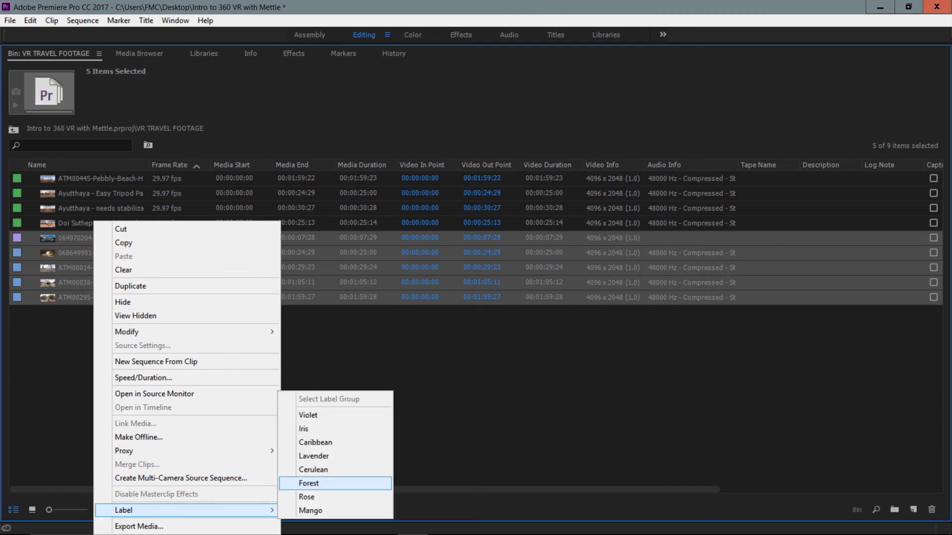
left_click(308, 497)
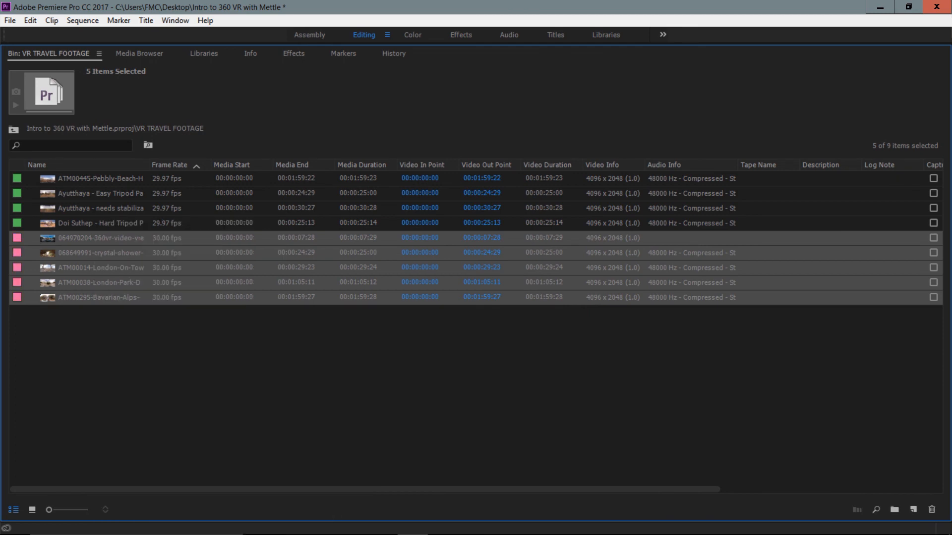